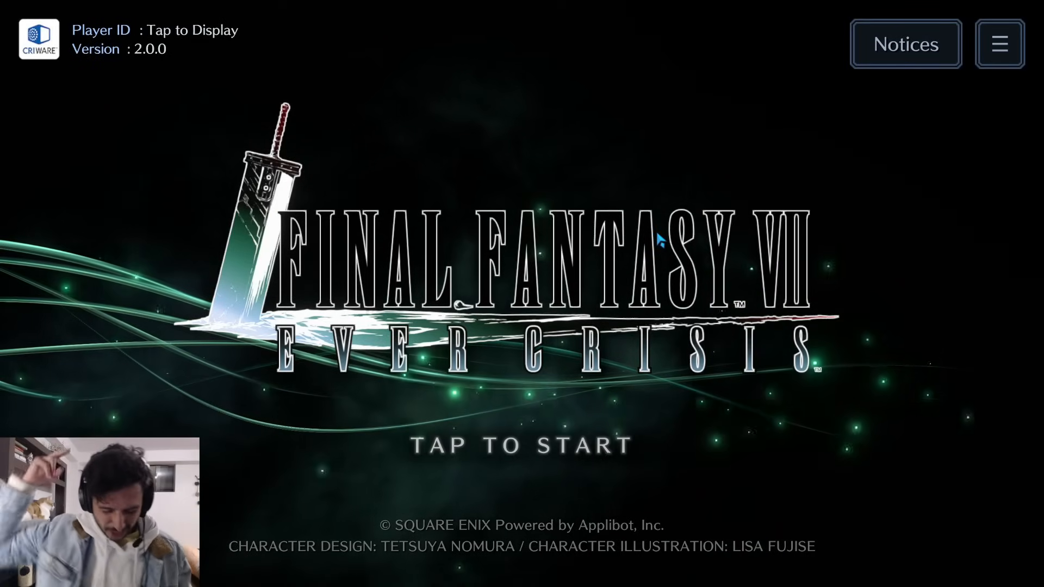
mouse_move(664, 280)
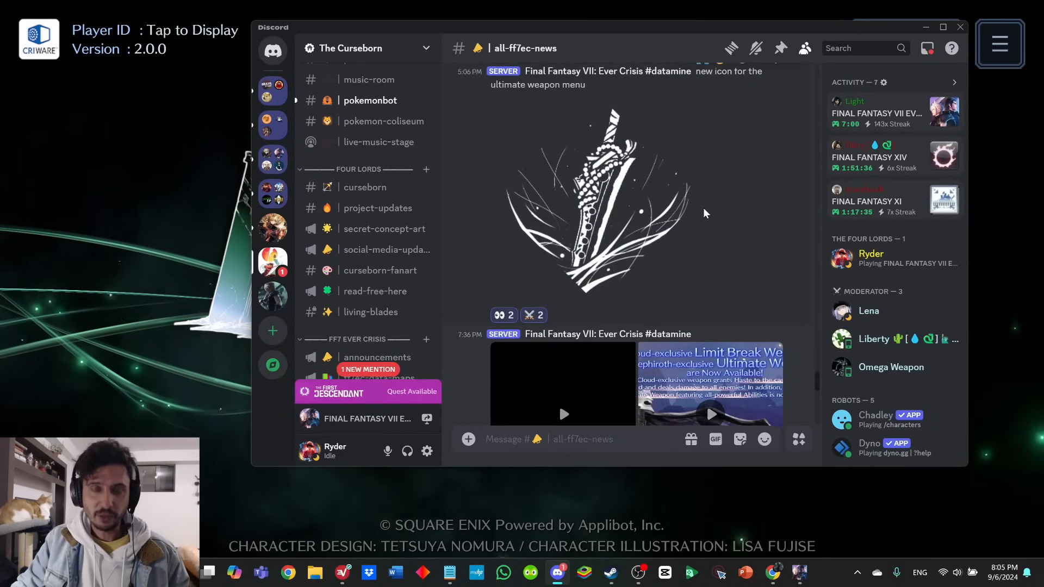
mouse_move(666, 159)
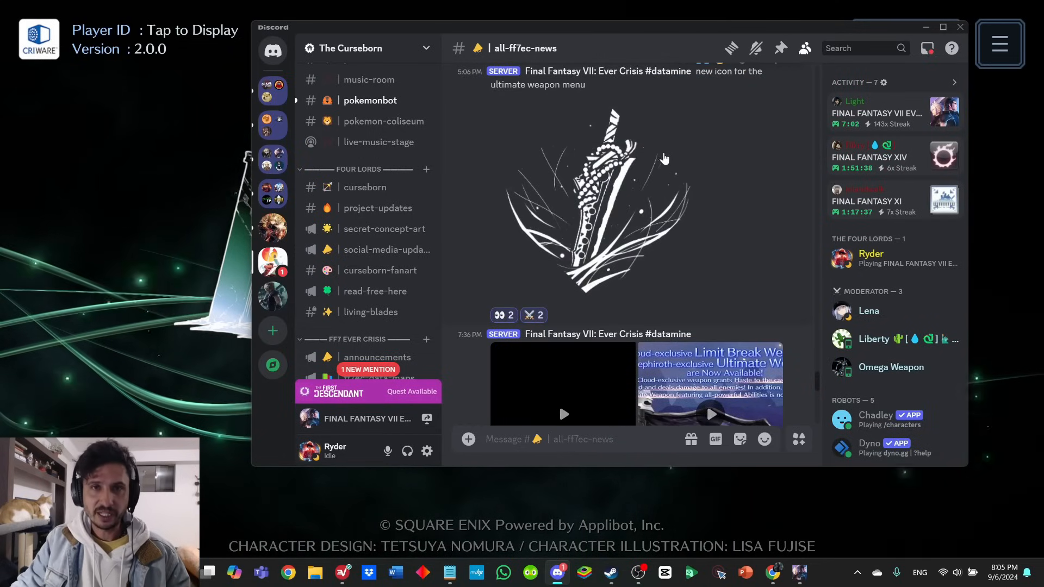
- Scroll down the all-ff7ec-news channel past the patch notes to the datamine post with video clips
scroll(down, 3)
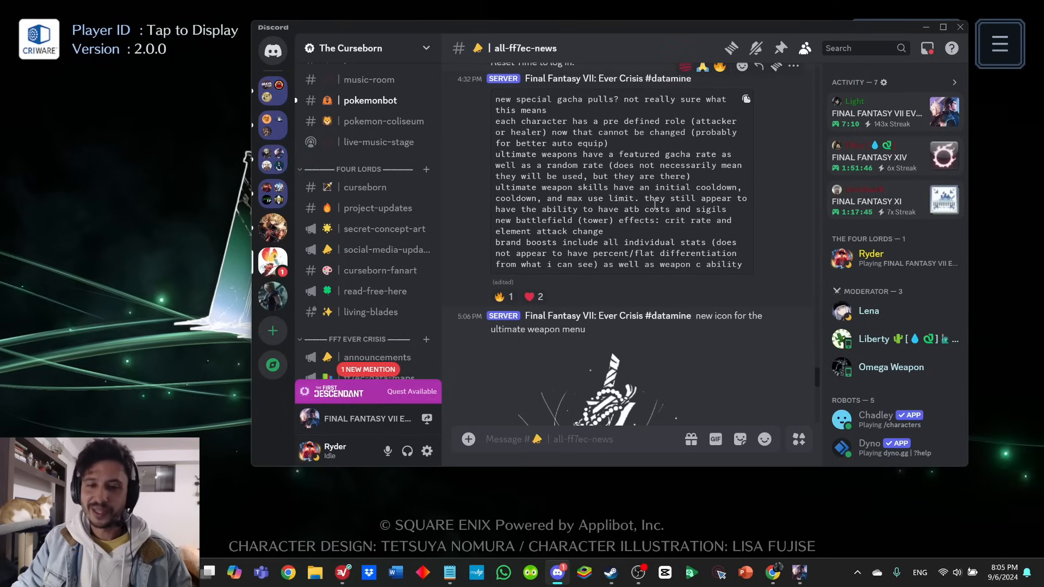
mouse_move(642, 239)
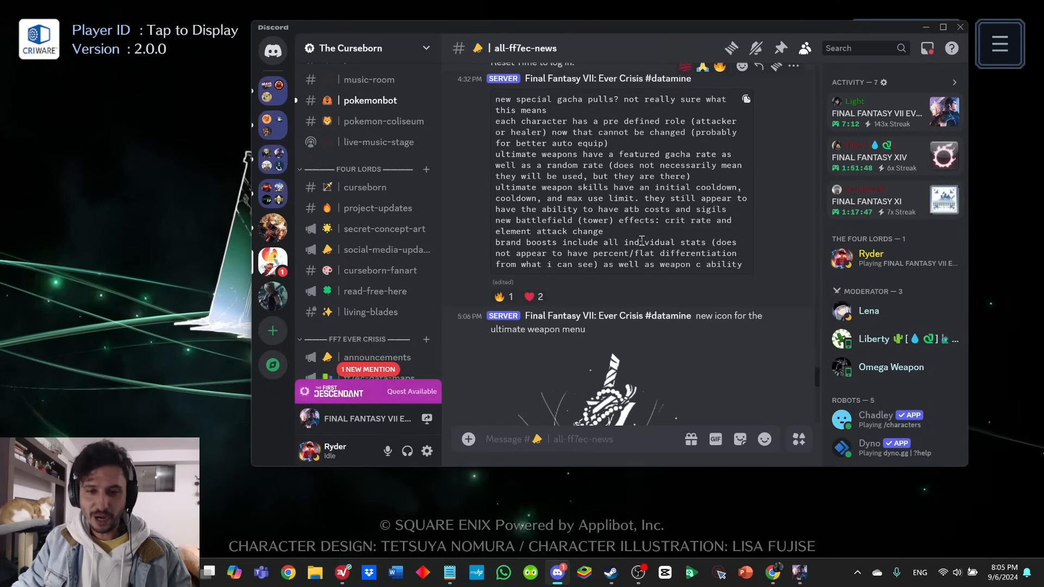
mouse_move(647, 137)
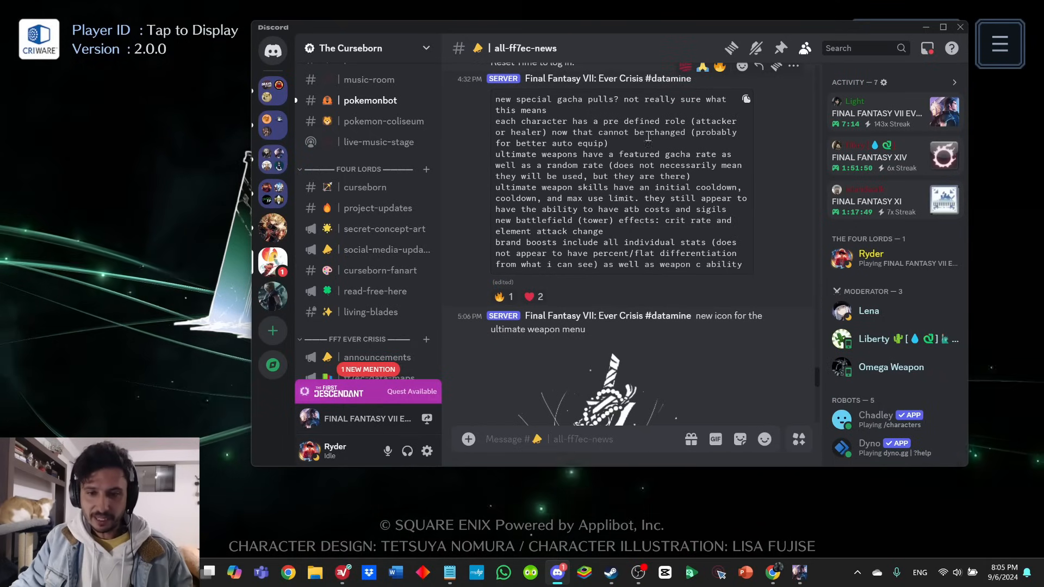
scroll(down, 3)
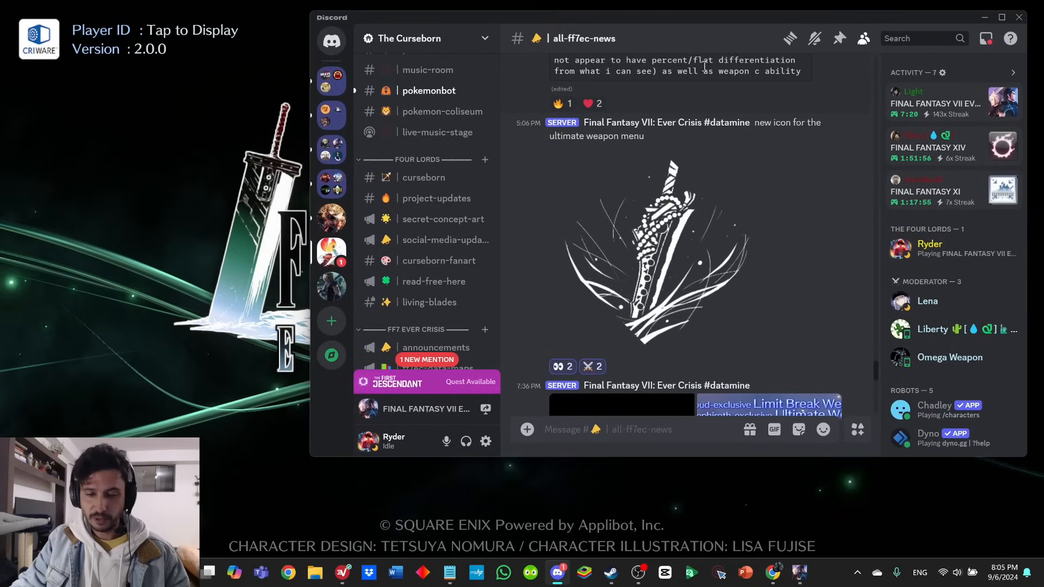
scroll(down, 3)
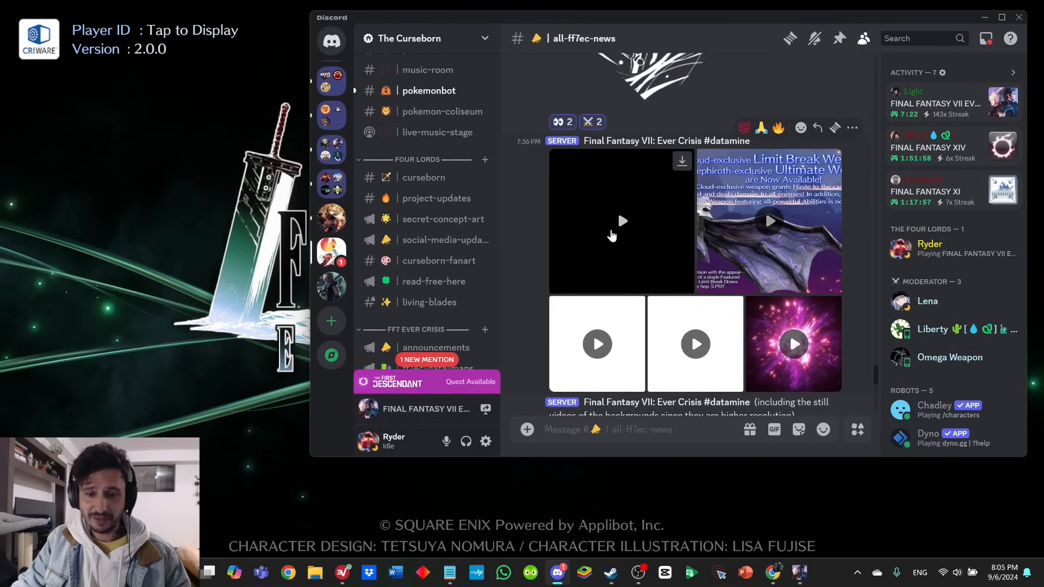
- Play the first attachment, the 12-second 'New Draw Available!' clip, in the media viewer and replay it
click(622, 221)
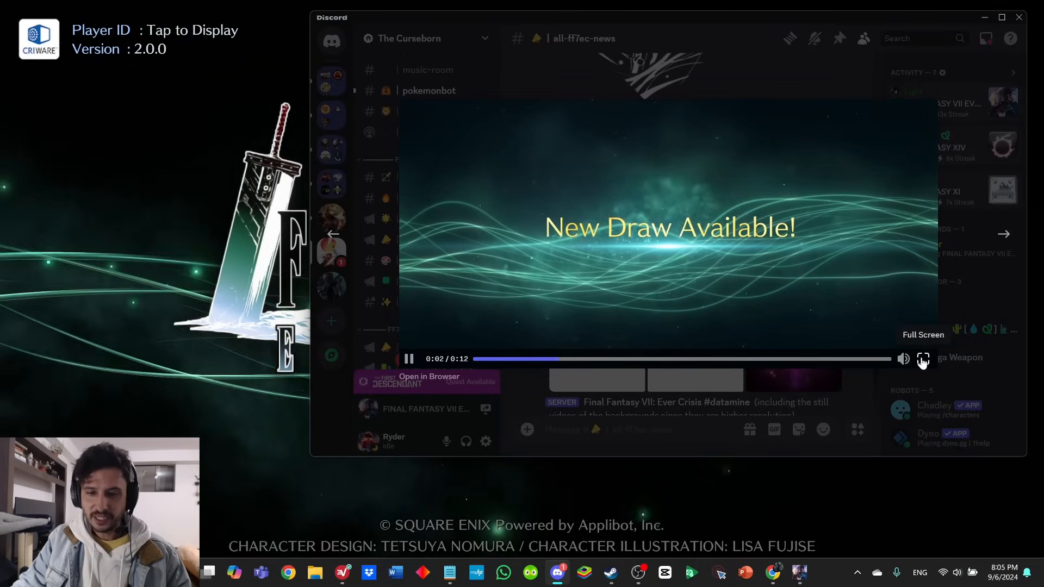
click(922, 359)
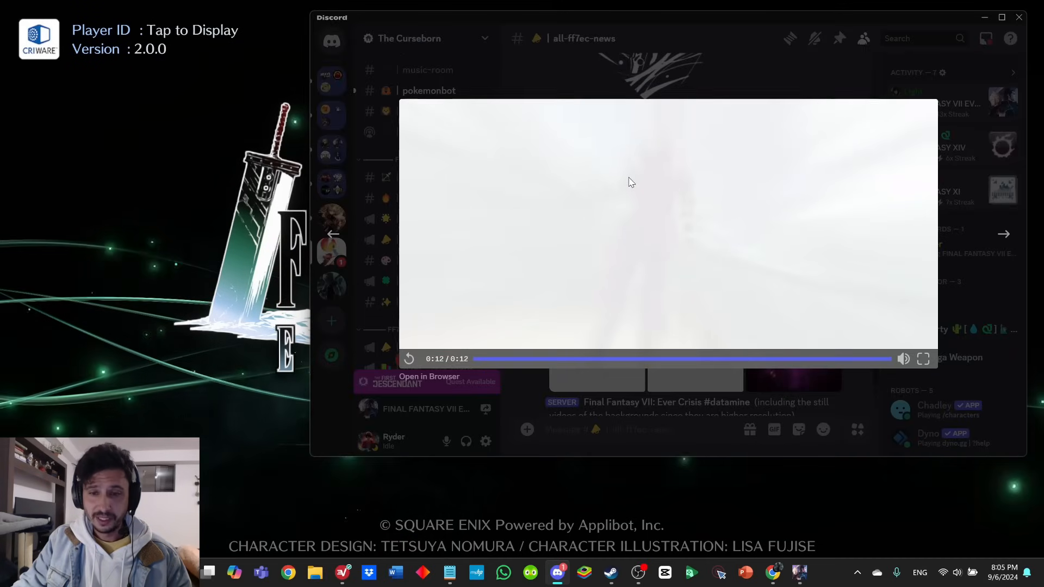
mouse_move(413, 338)
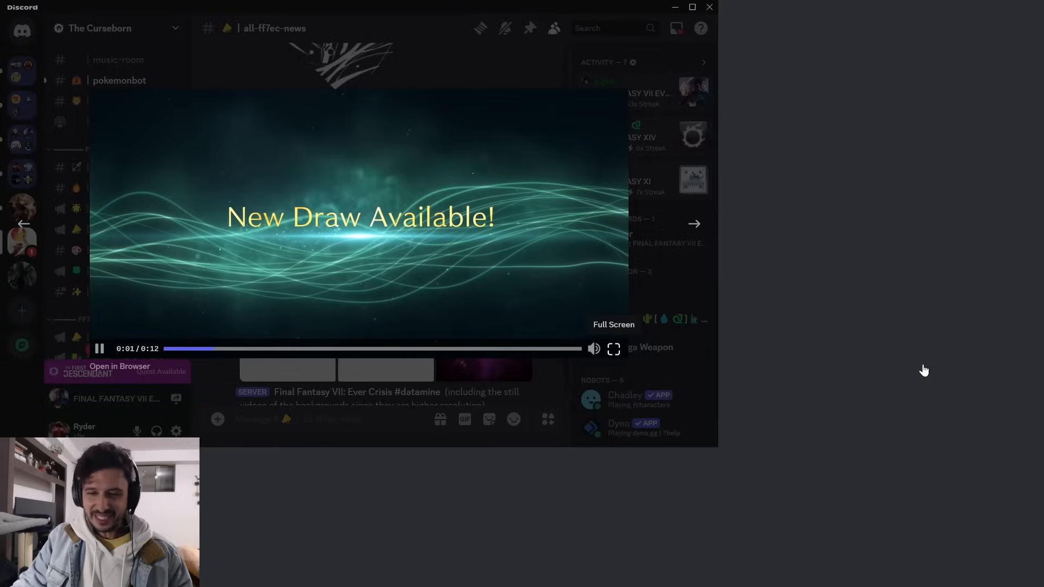
click(613, 349)
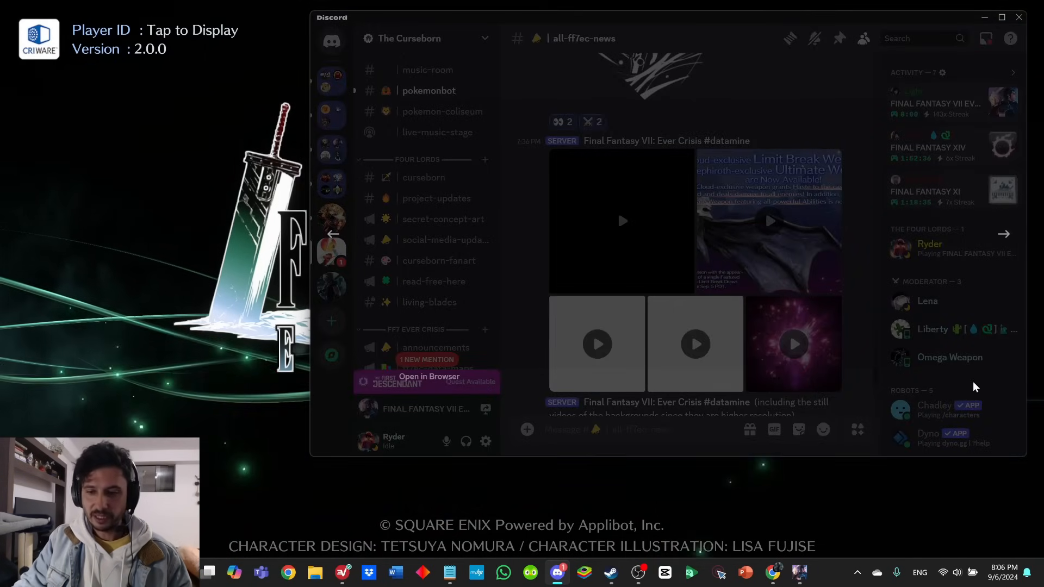
- Advance to the second attachment and play the Limit Break Weapon banner clip
click(622, 221)
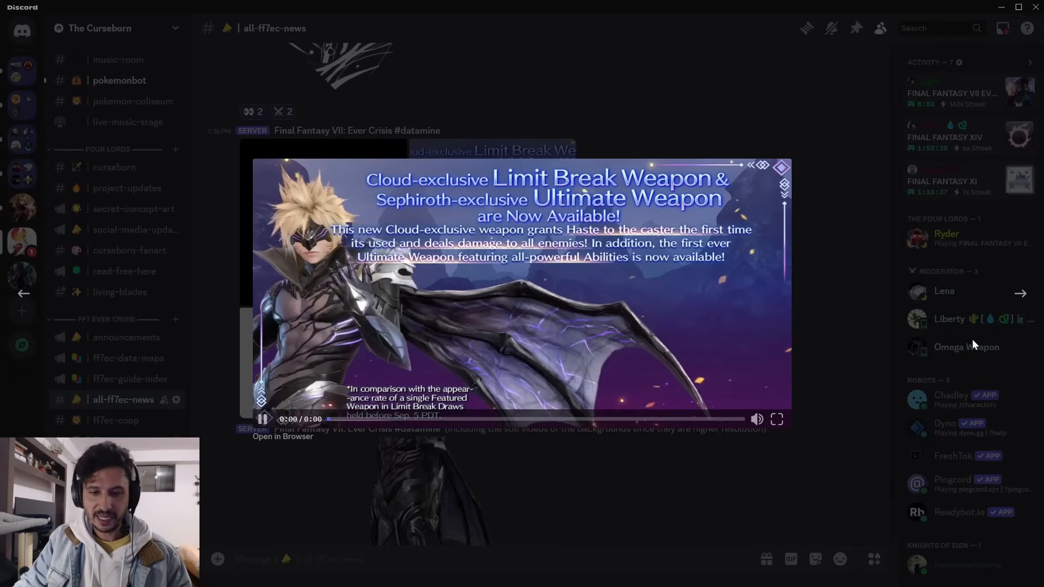
click(776, 420)
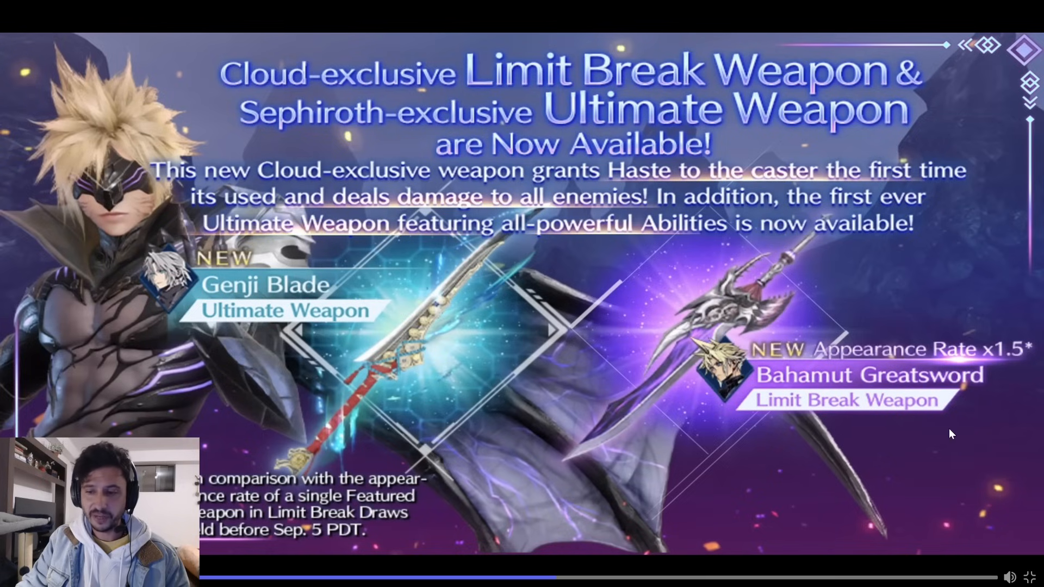
mouse_move(746, 362)
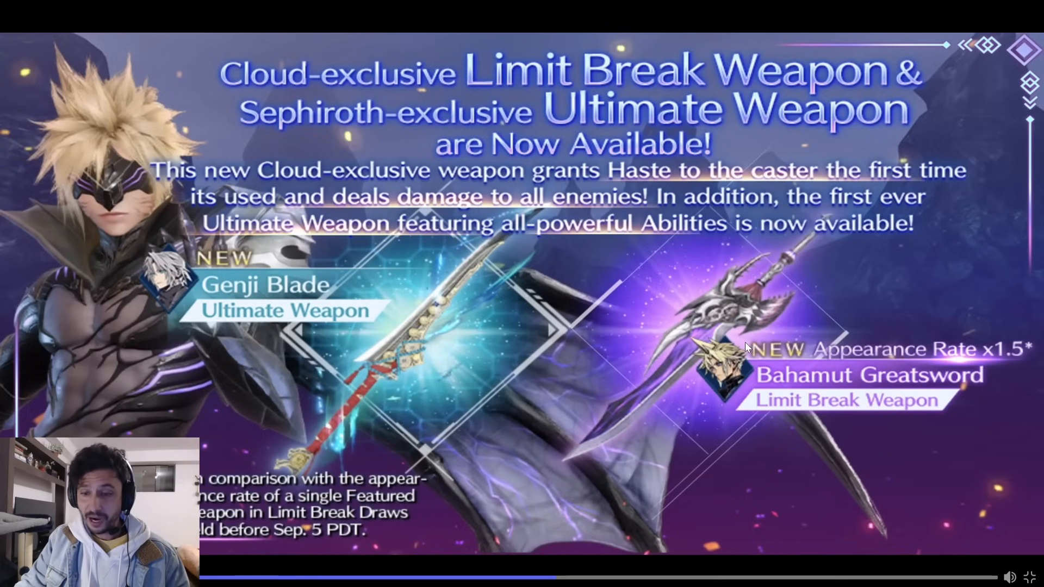
mouse_move(989, 357)
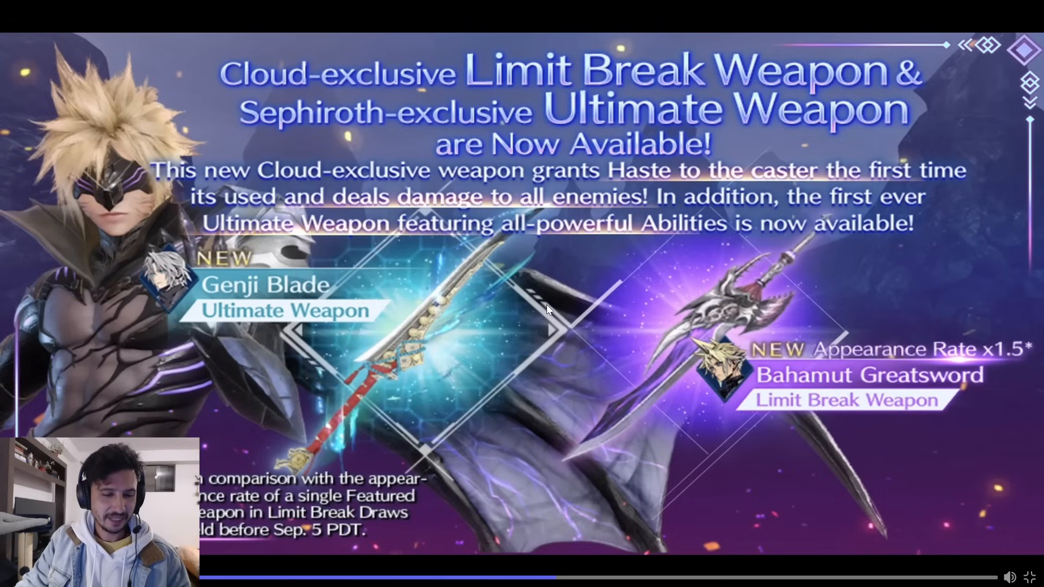
mouse_move(254, 511)
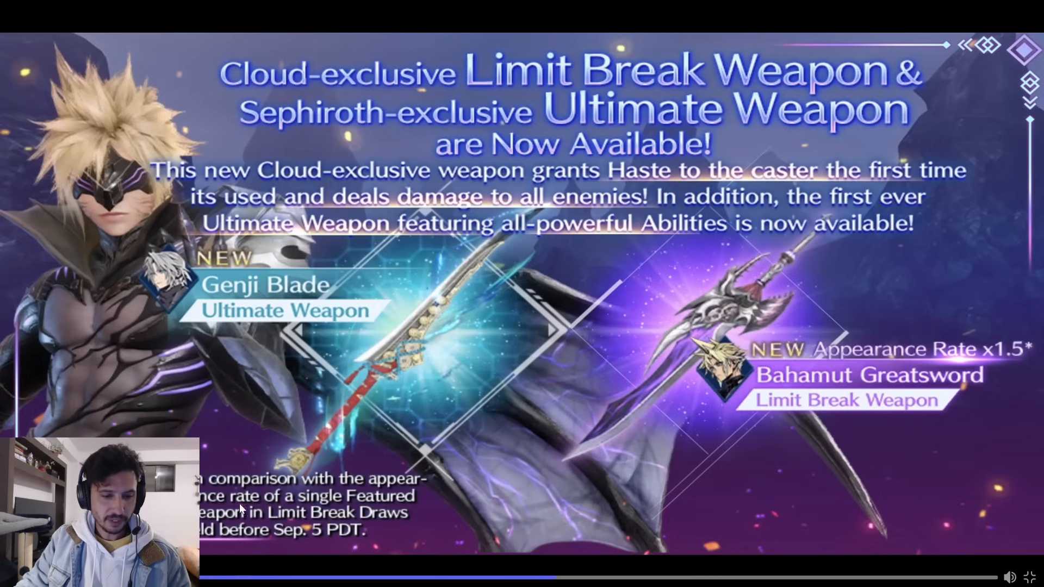
mouse_move(293, 528)
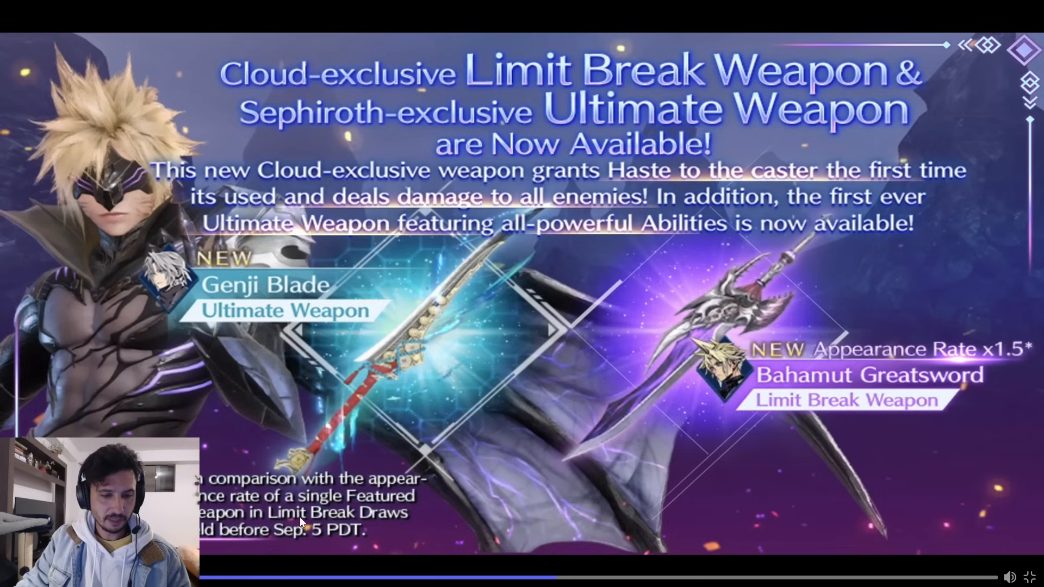
mouse_move(343, 272)
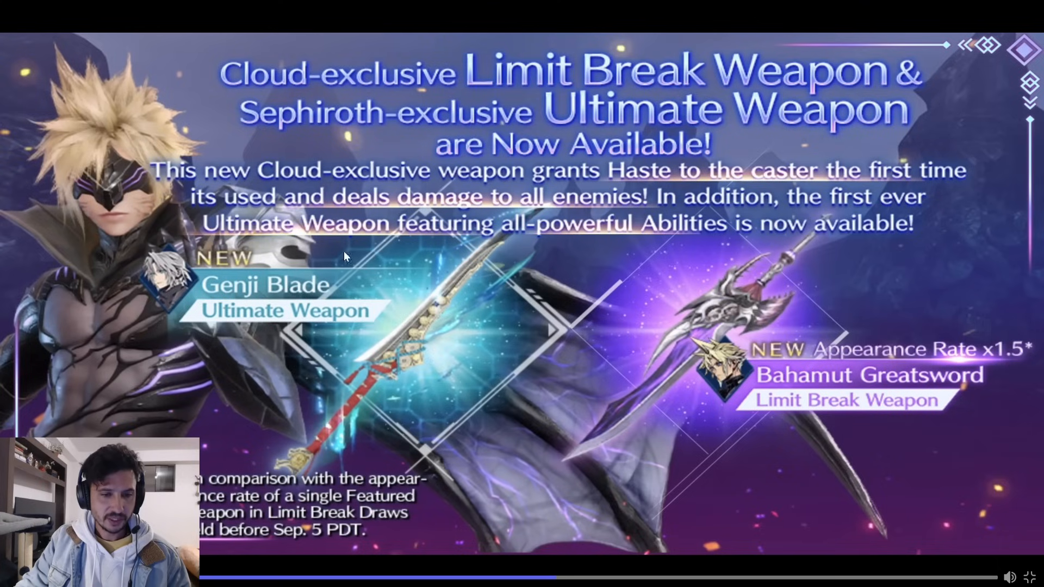
mouse_move(239, 267)
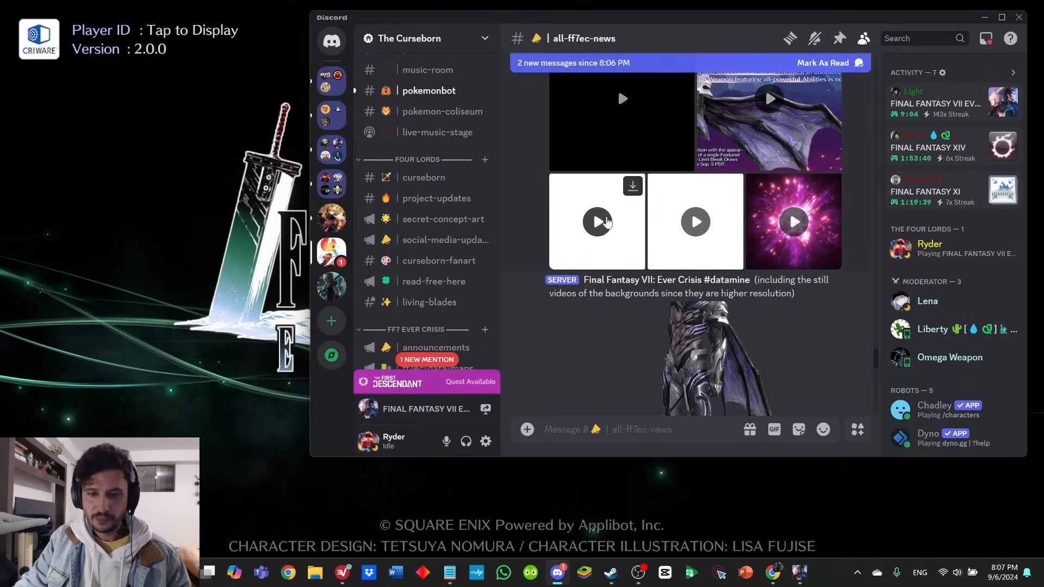
click(597, 222)
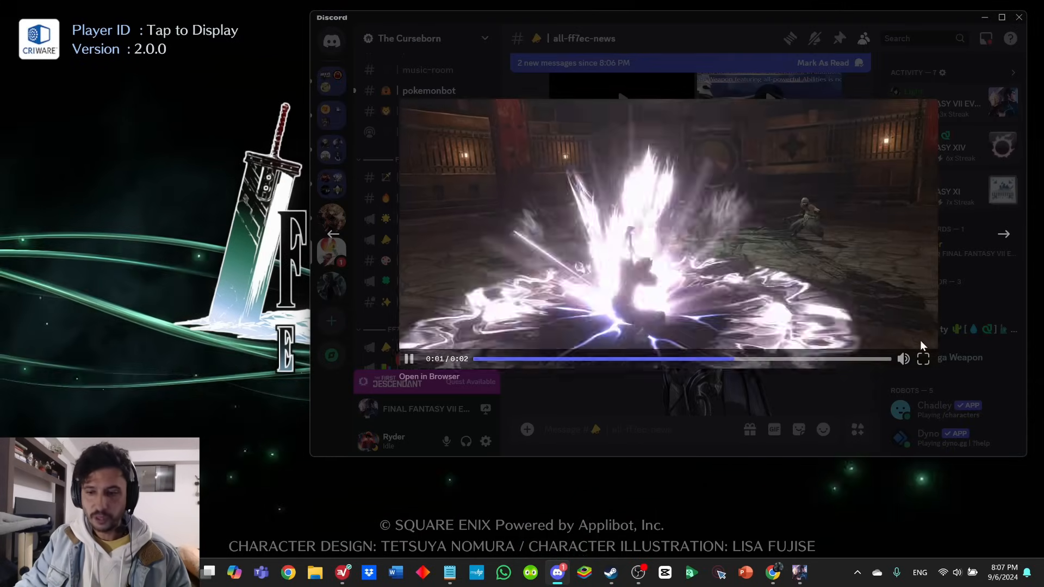
click(922, 359)
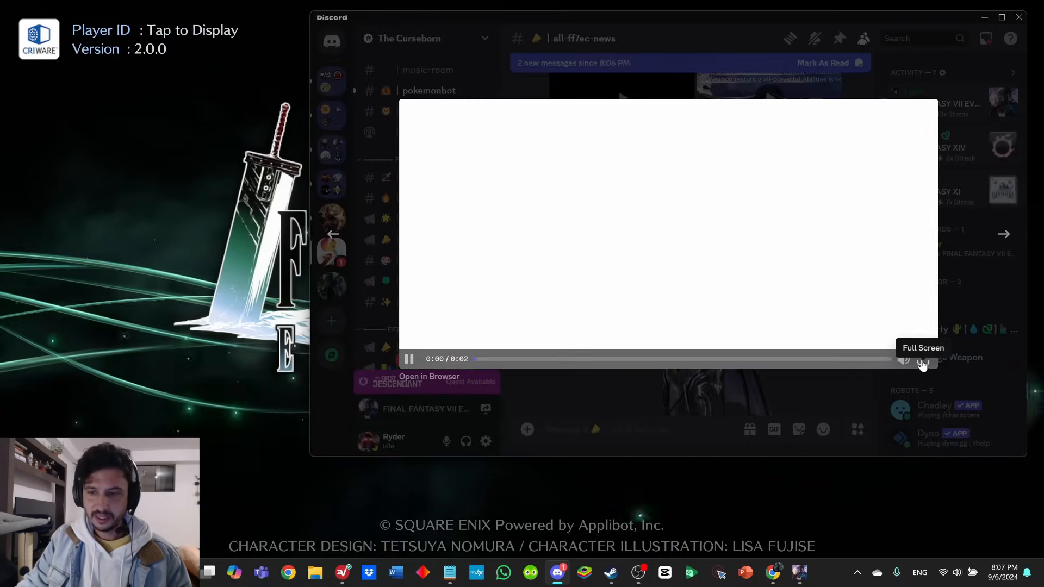
click(923, 362)
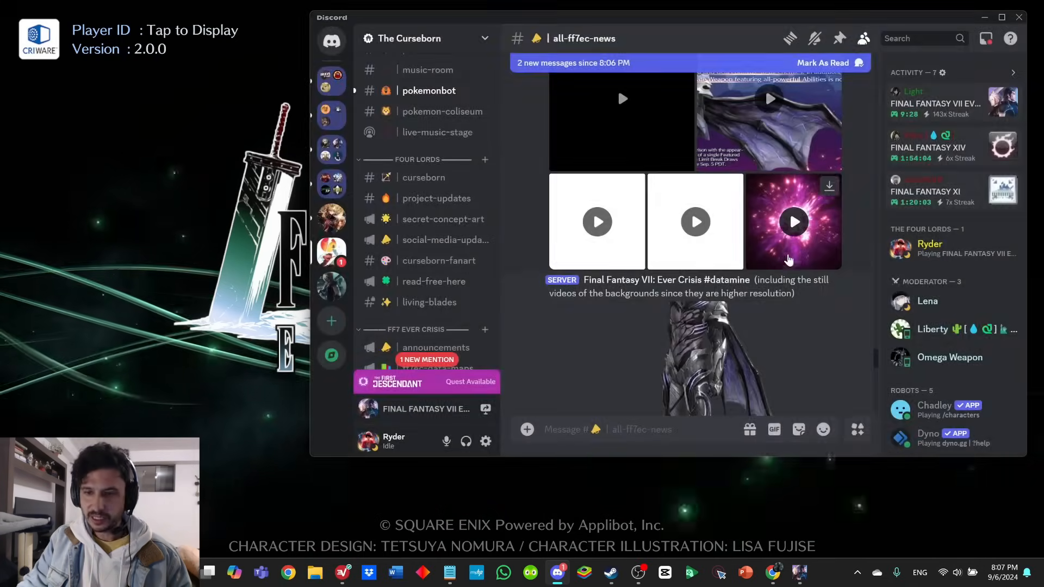
click(794, 221)
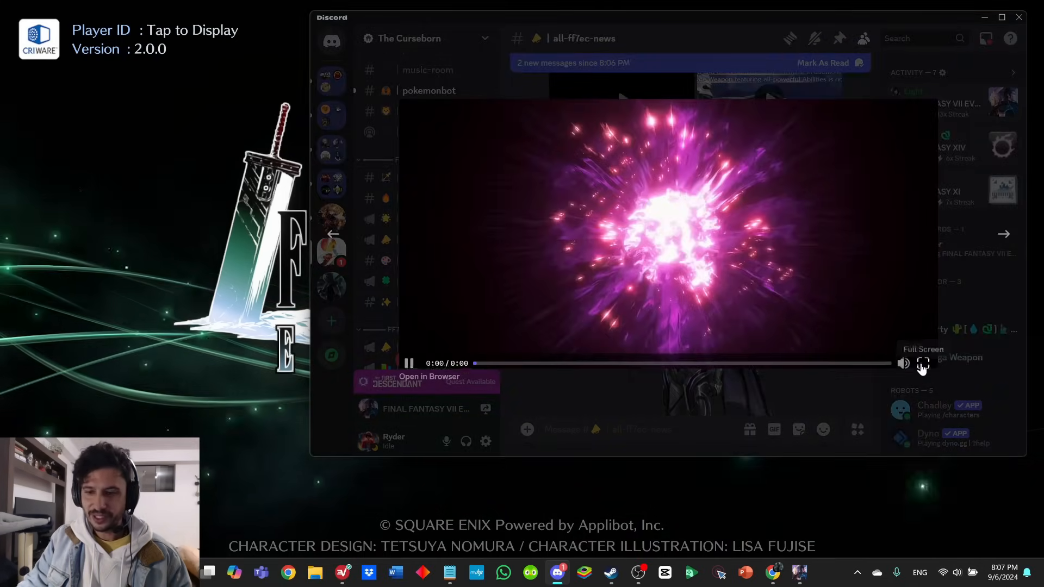
click(921, 363)
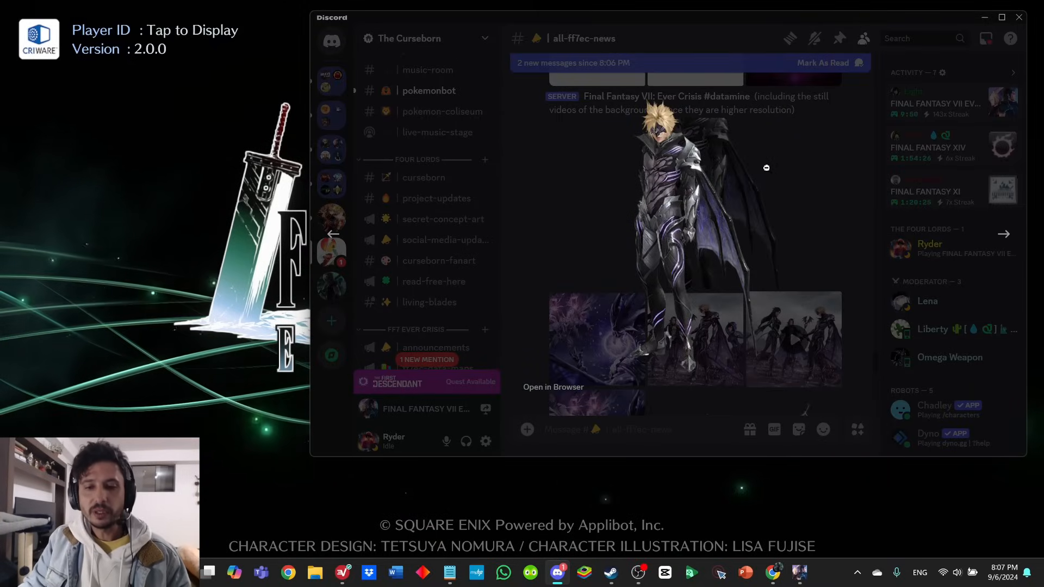
mouse_move(791, 163)
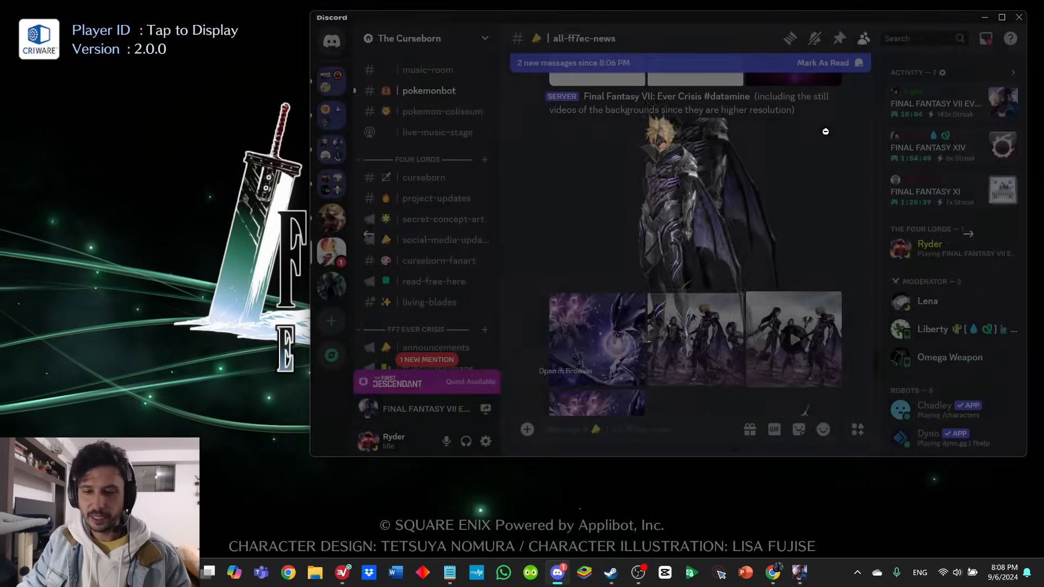
- Scroll to the later datamine images and view the purple dragon artwork in the media viewer
scroll(down, 3)
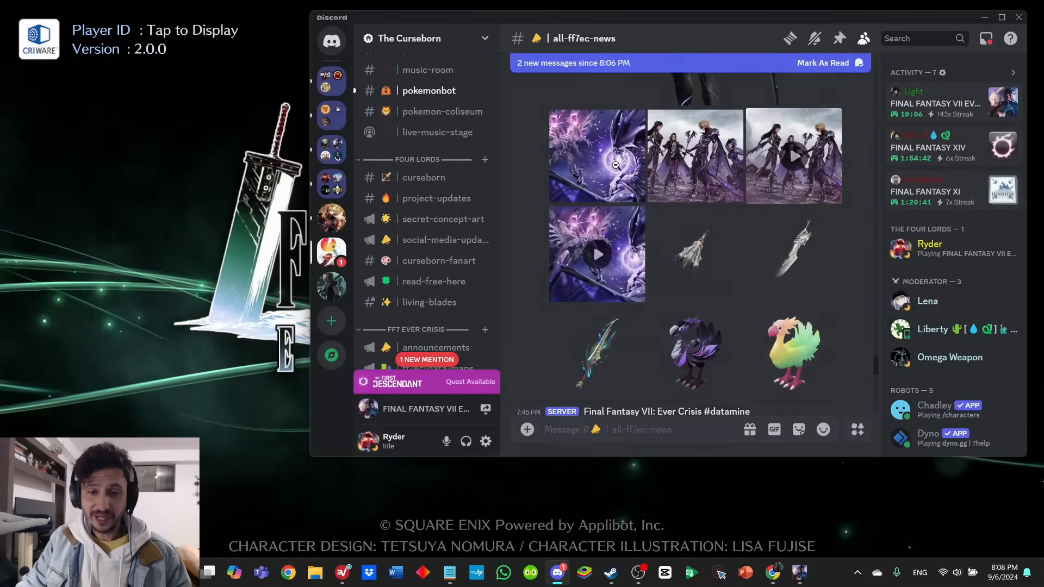
click(597, 157)
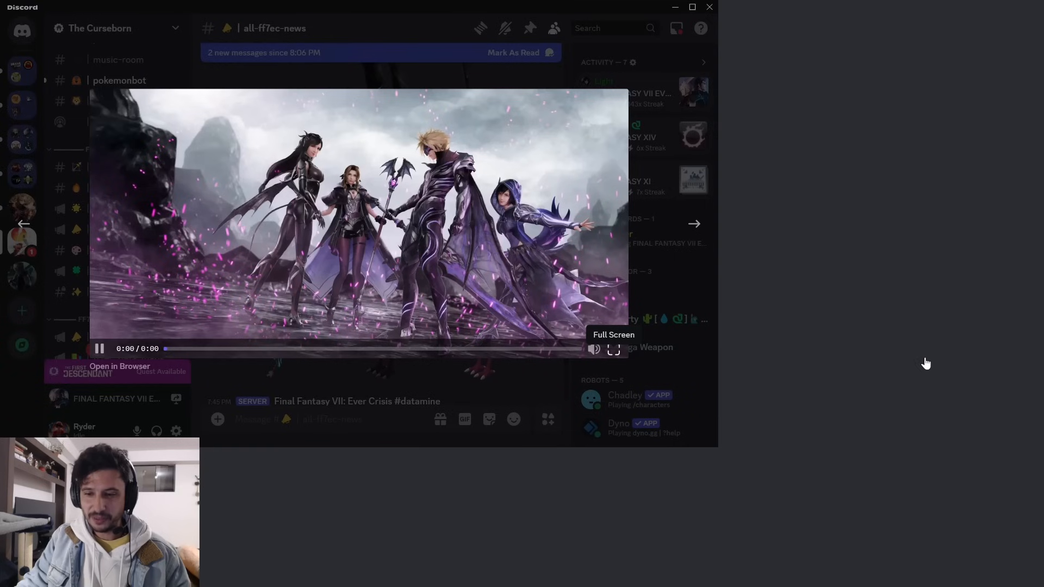
- Enlarge the group artwork clip of Cloud and four allies to full screen
click(613, 349)
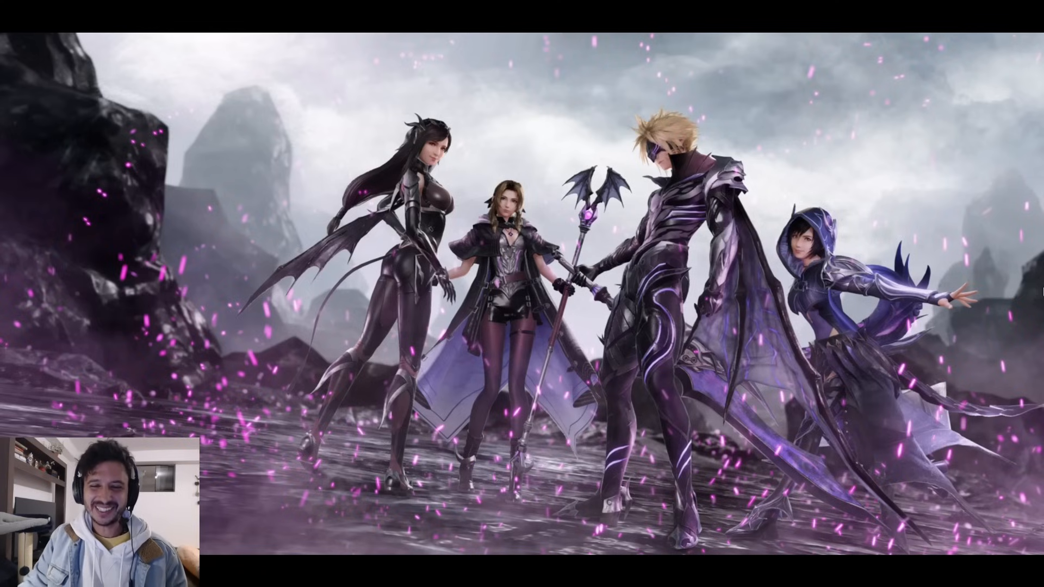
mouse_move(922, 282)
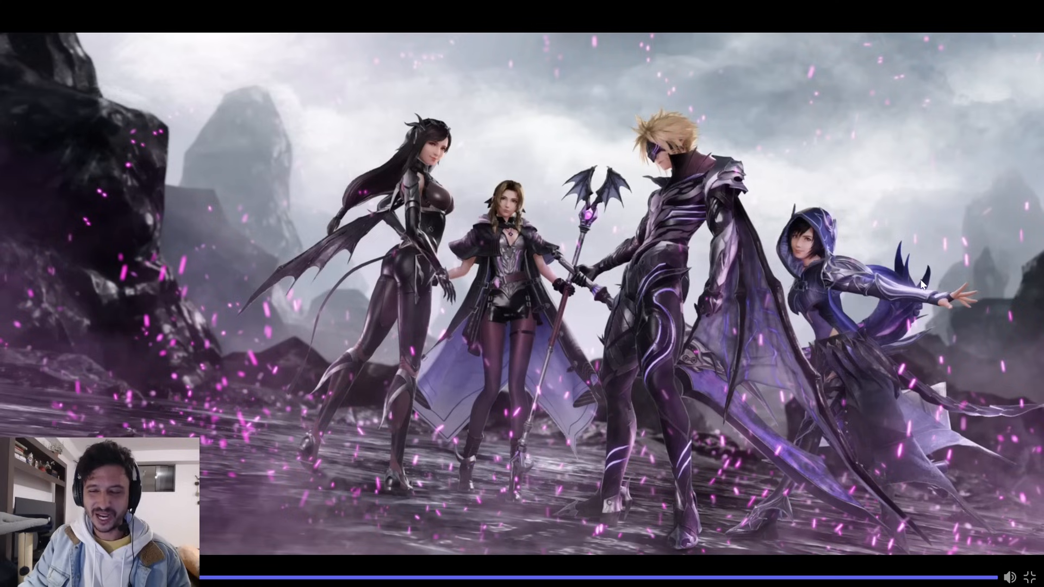
mouse_move(657, 324)
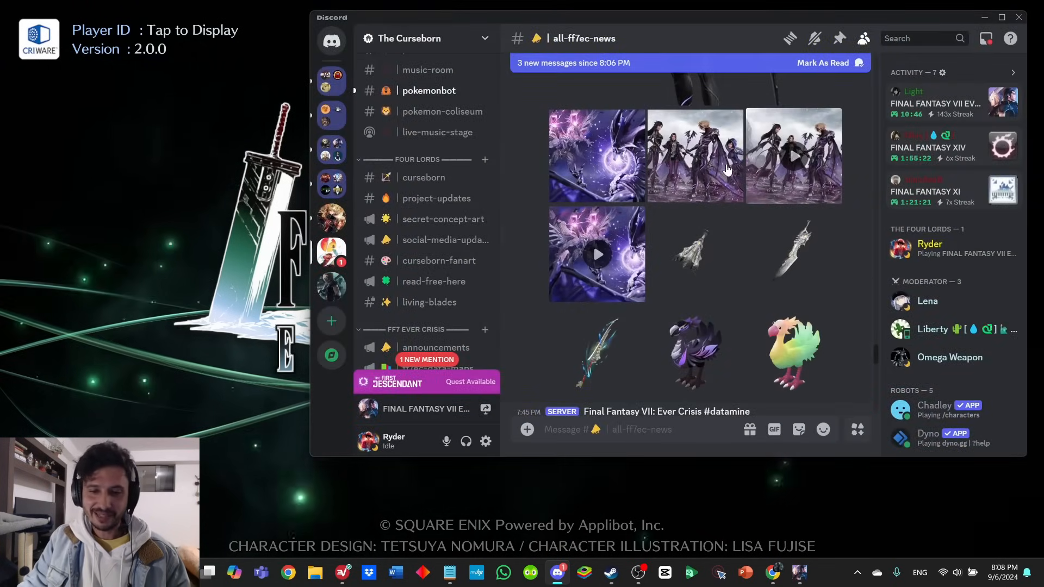
scroll(down, 3)
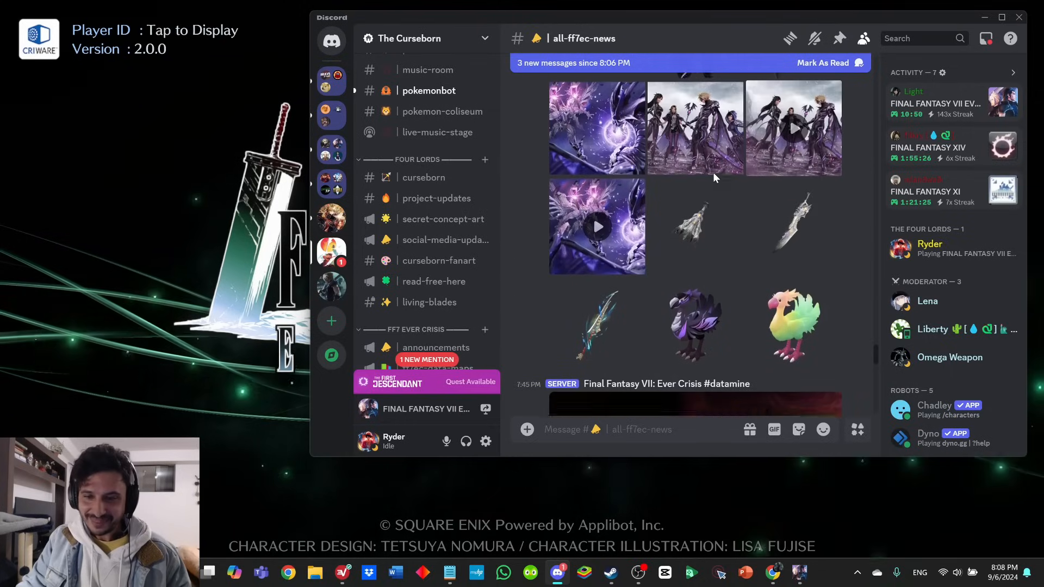
scroll(down, 3)
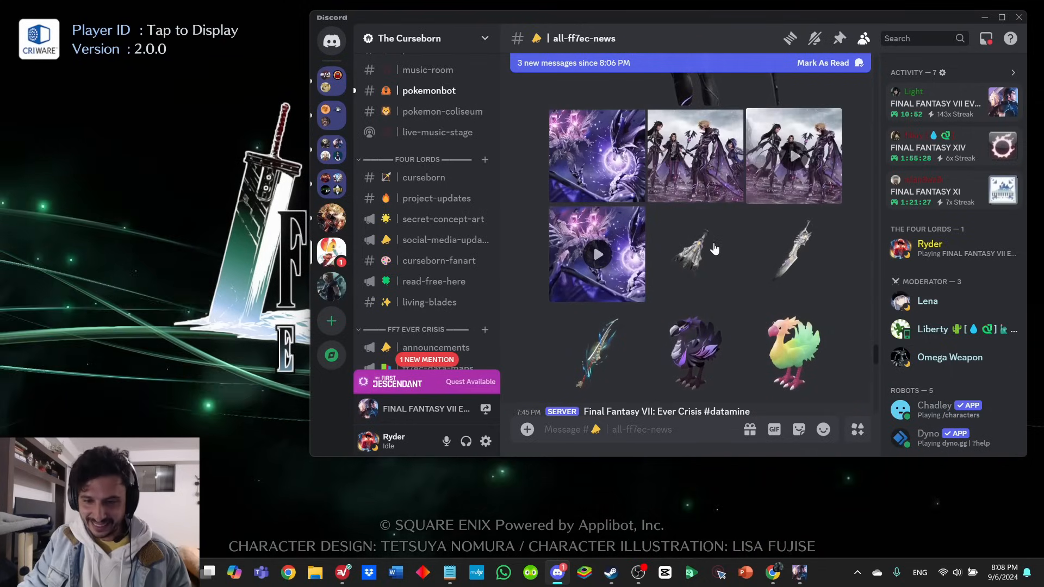
scroll(down, 3)
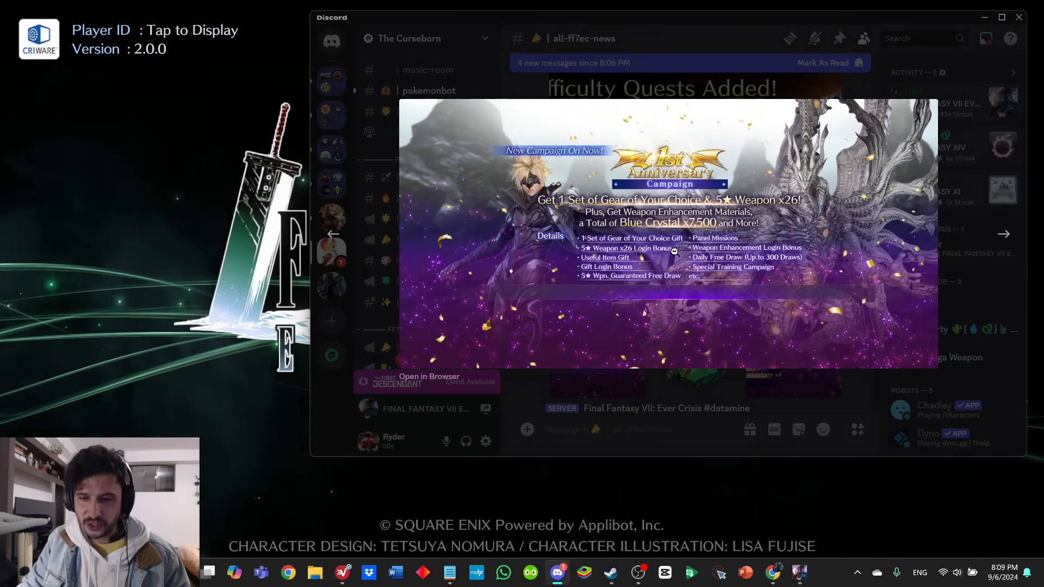
mouse_move(798, 184)
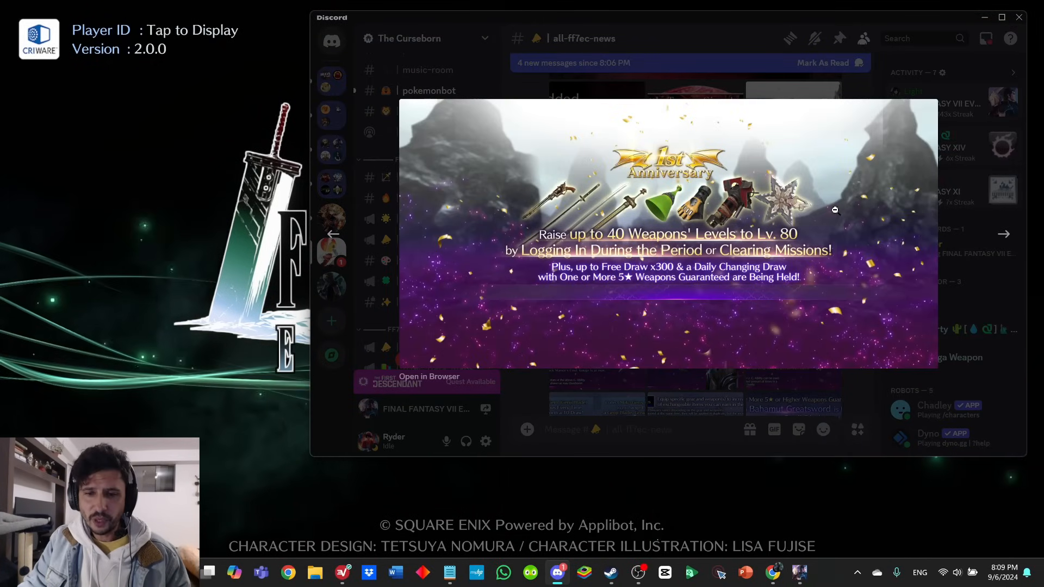
mouse_move(835, 167)
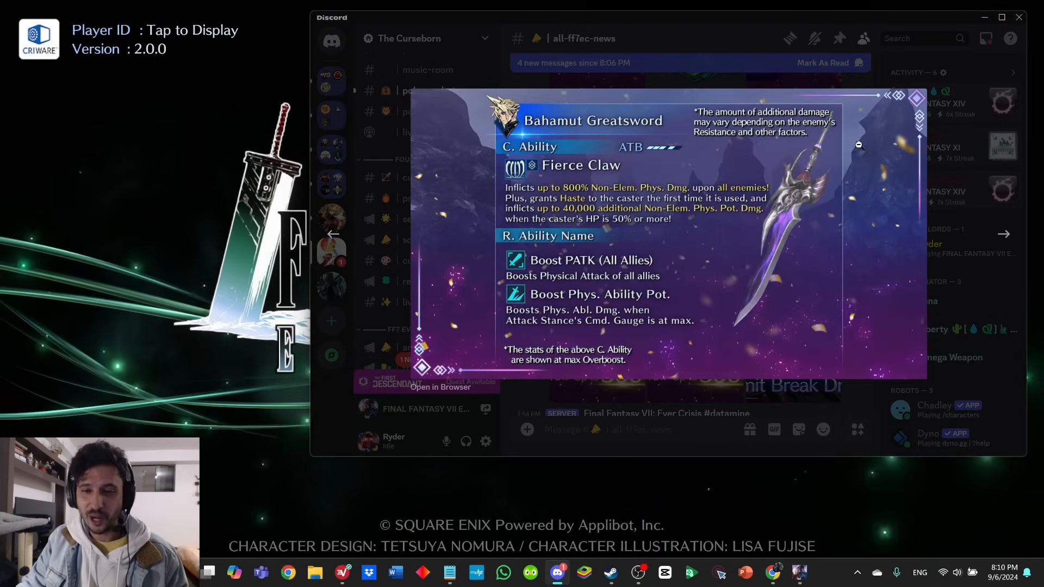
mouse_move(857, 245)
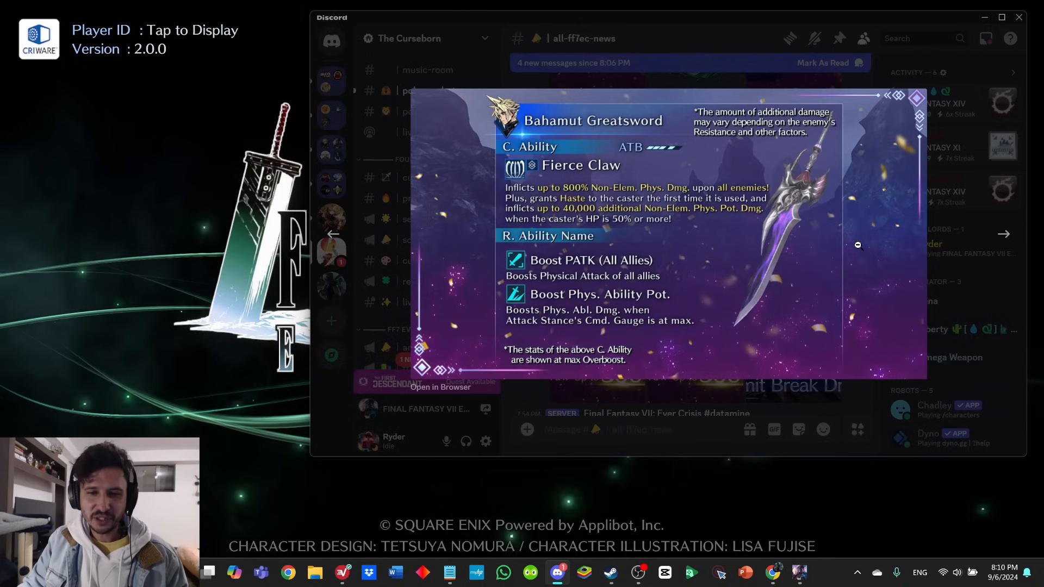
mouse_move(776, 260)
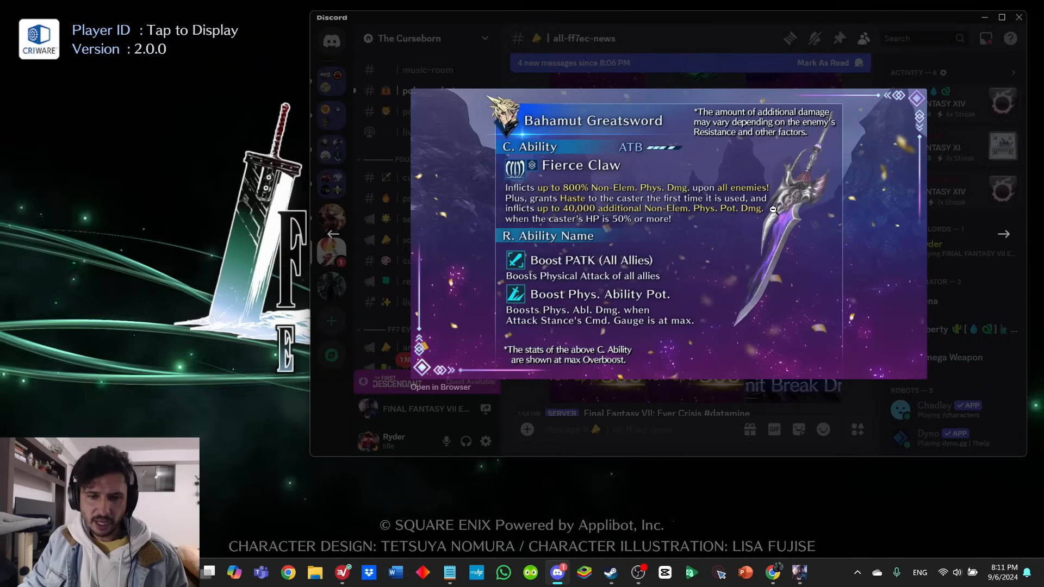
mouse_move(700, 284)
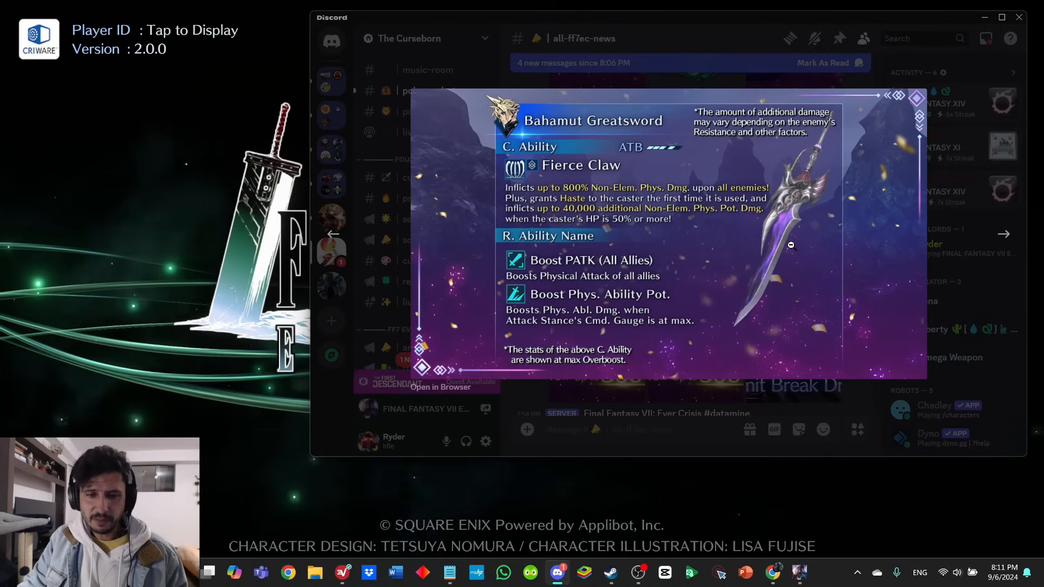
mouse_move(711, 255)
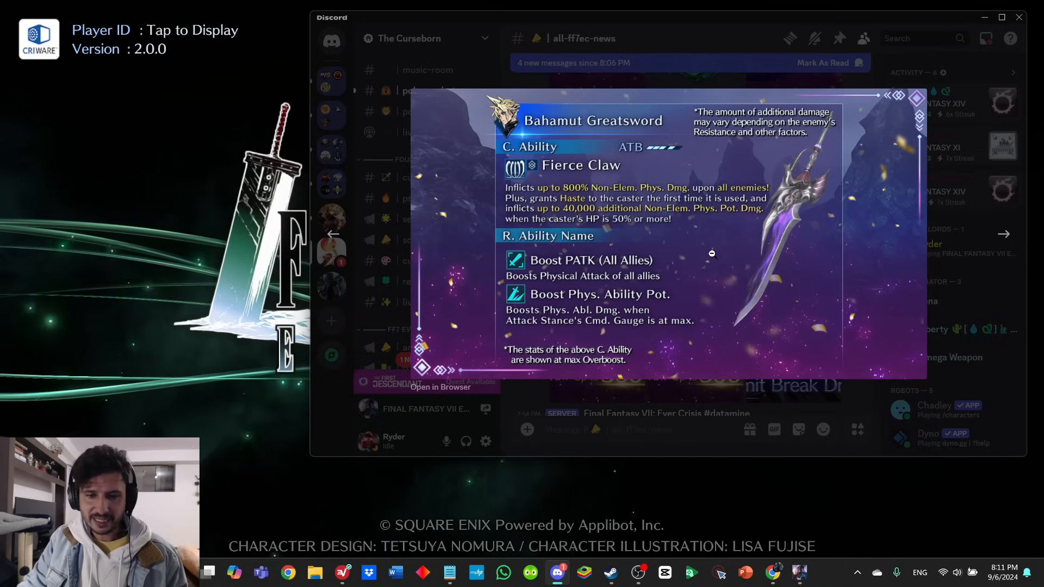
mouse_move(711, 219)
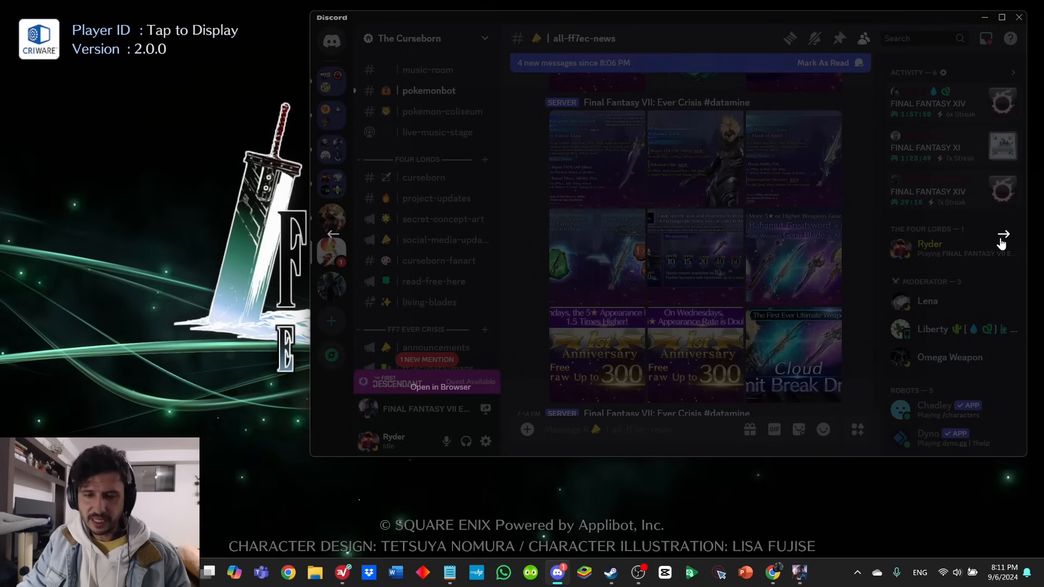
- View the Bahamut Garb details image enlarged in the media viewer
click(694, 159)
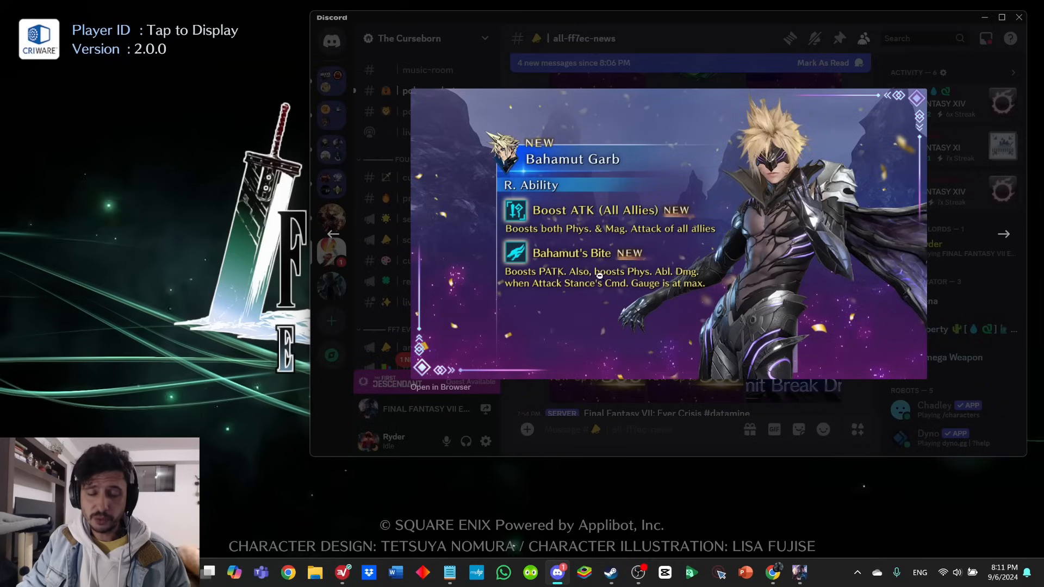
mouse_move(580, 292)
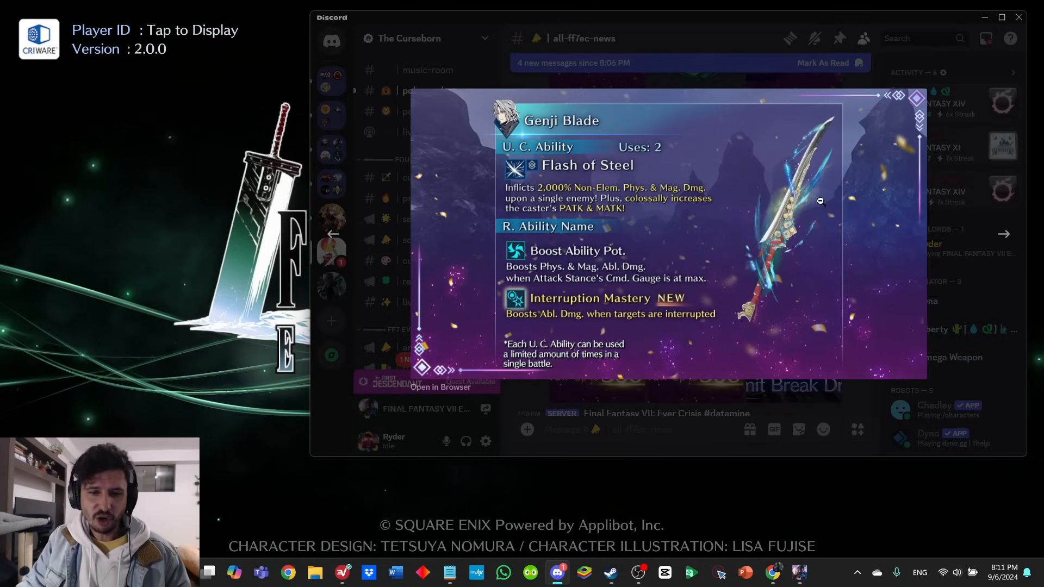
mouse_move(807, 190)
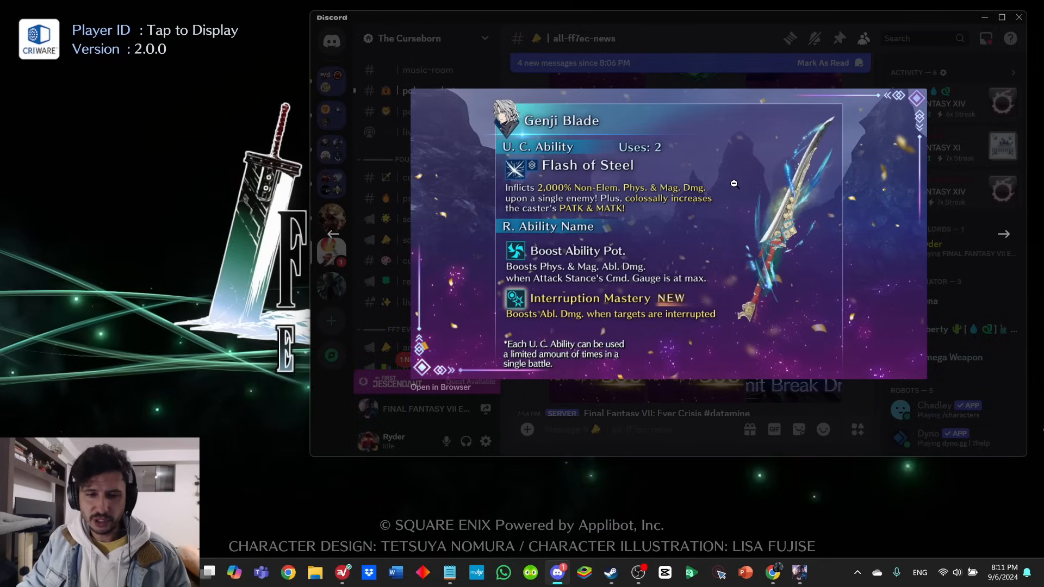
mouse_move(724, 179)
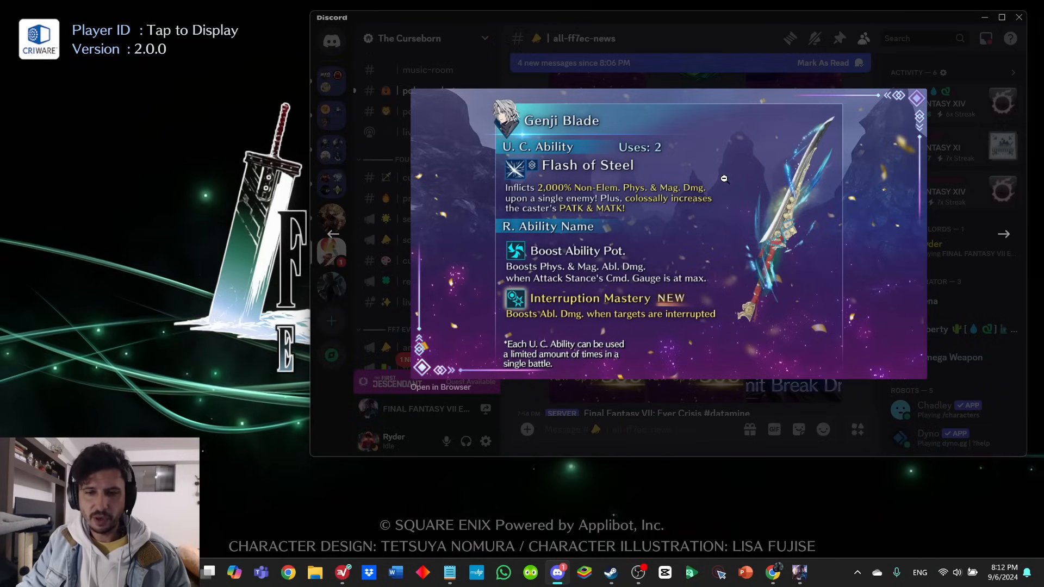
mouse_move(757, 169)
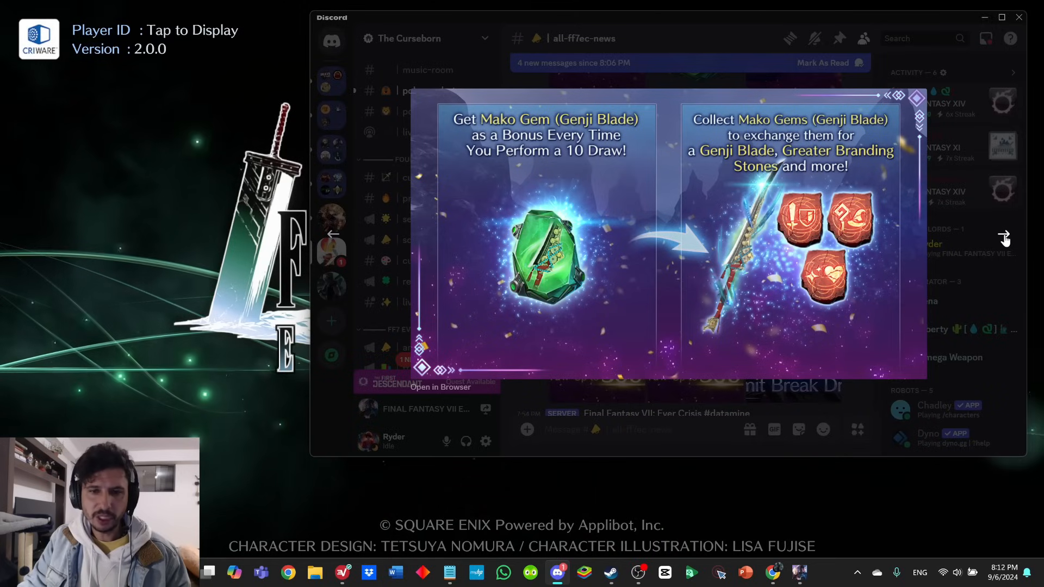
mouse_move(608, 246)
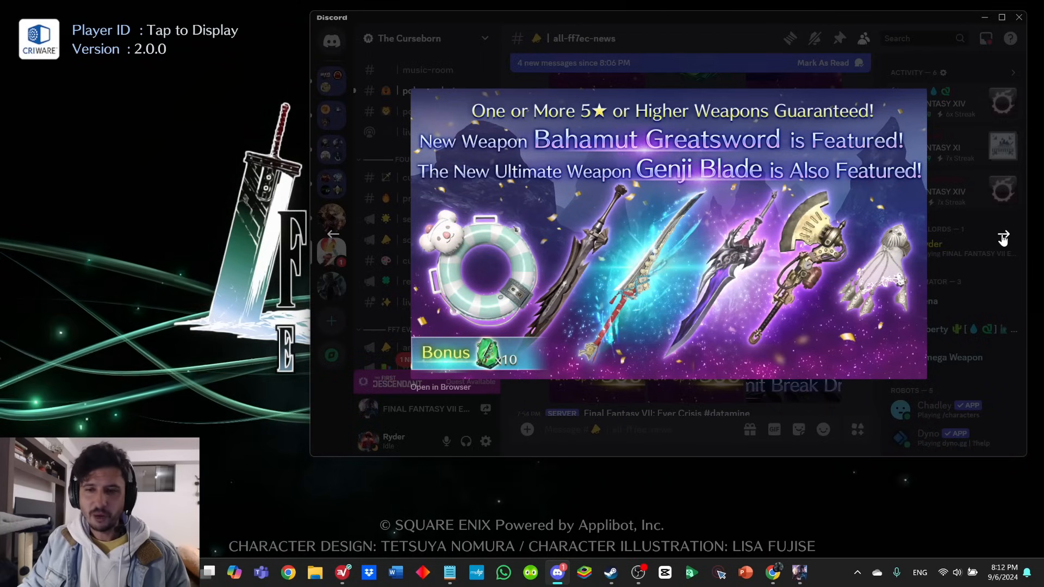
mouse_move(822, 155)
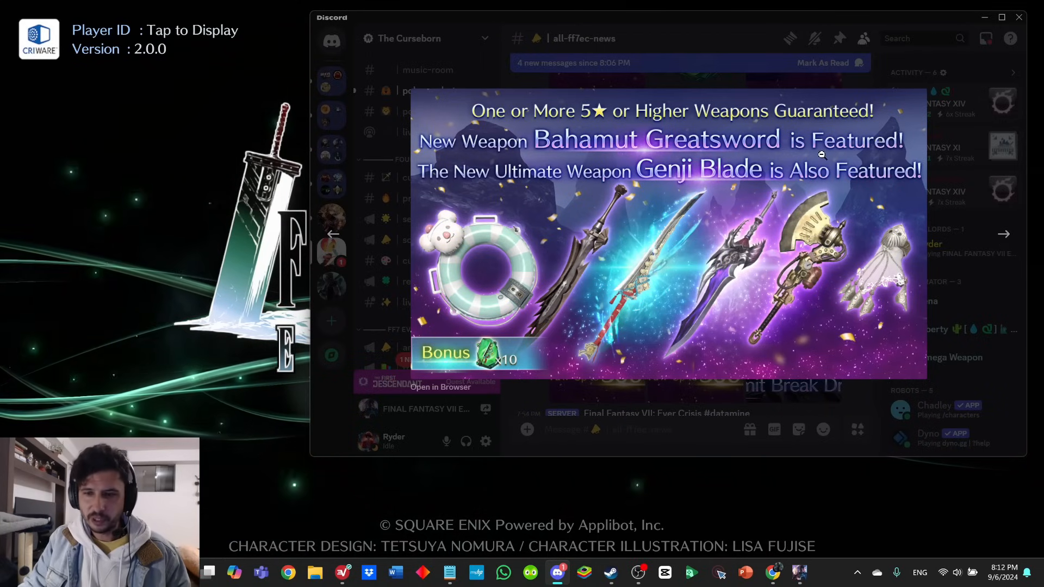
mouse_move(751, 181)
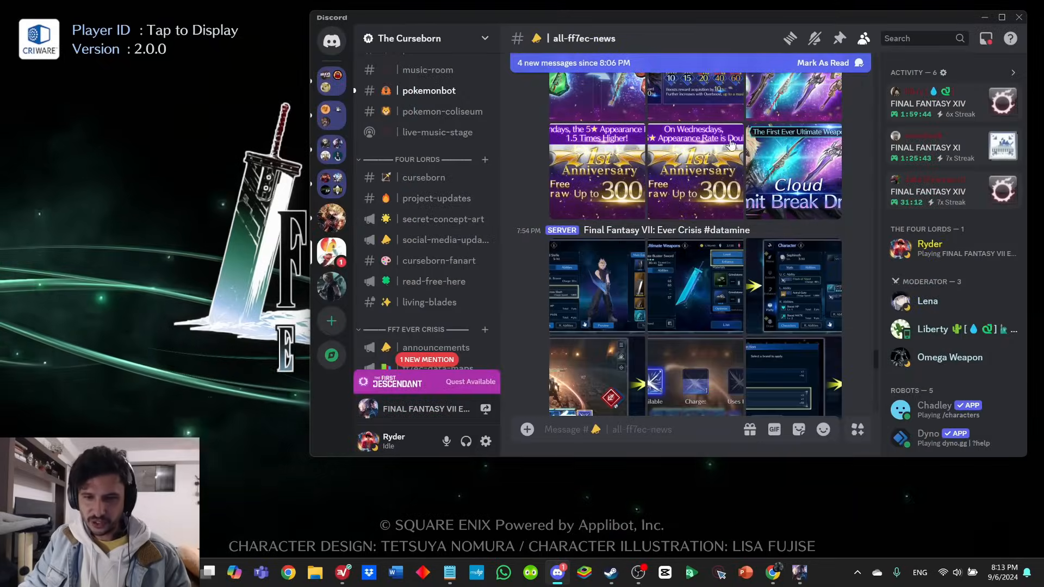
- Scroll down the channel to the next Ever Crisis datamine post with its screenshot grid
scroll(down, 3)
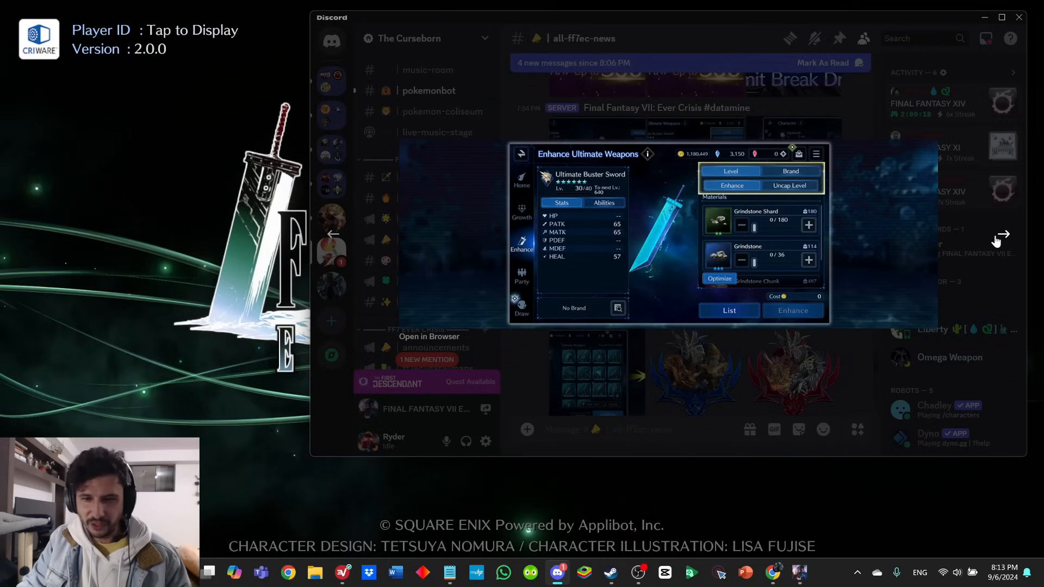
mouse_move(1004, 235)
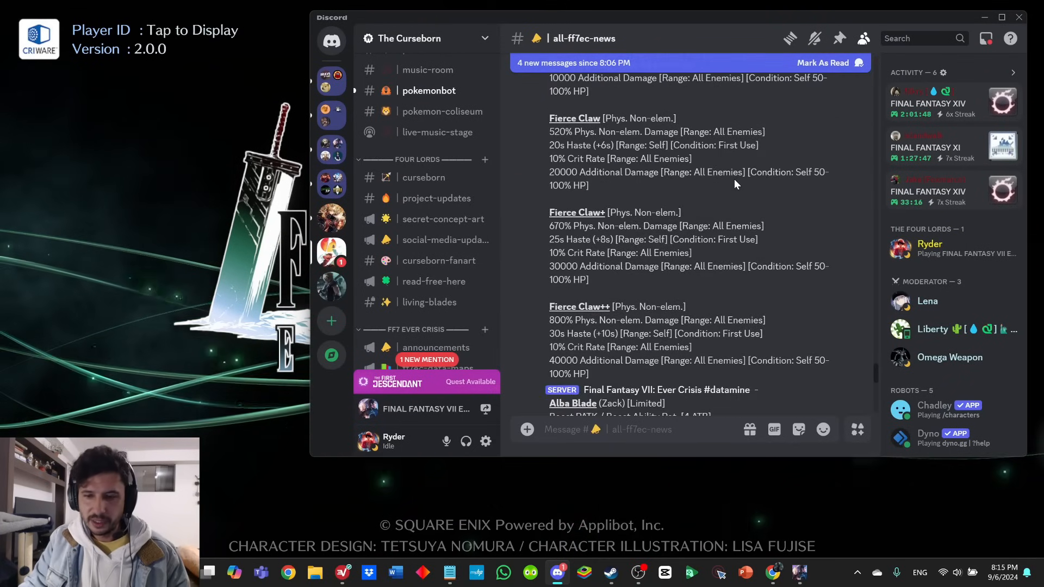
- Read the shop and Alba's Claw exchange lists, then minimize Discord to reveal the Ever Crisis title screen
scroll(down, 3)
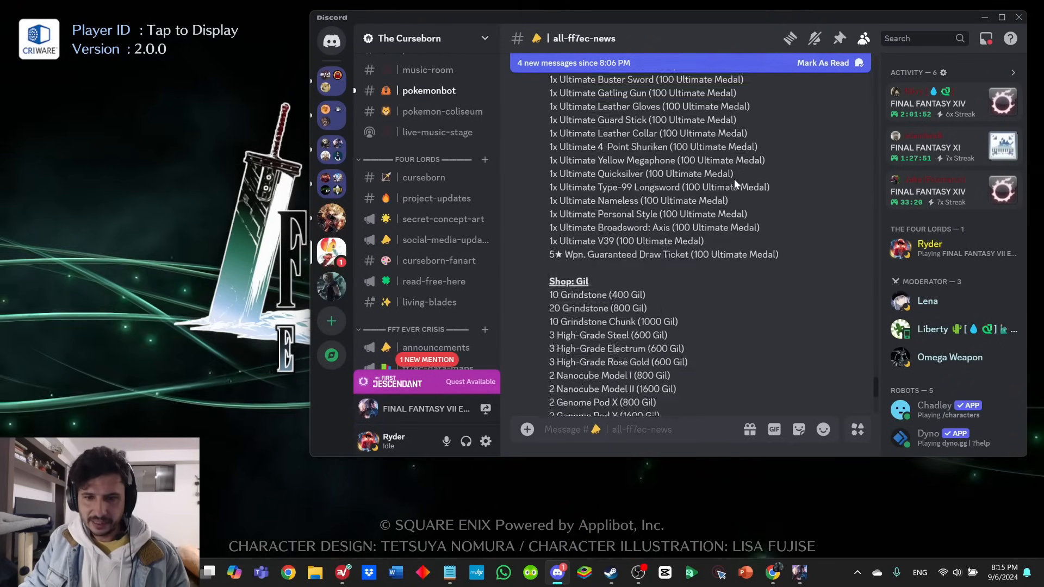
scroll(down, 3)
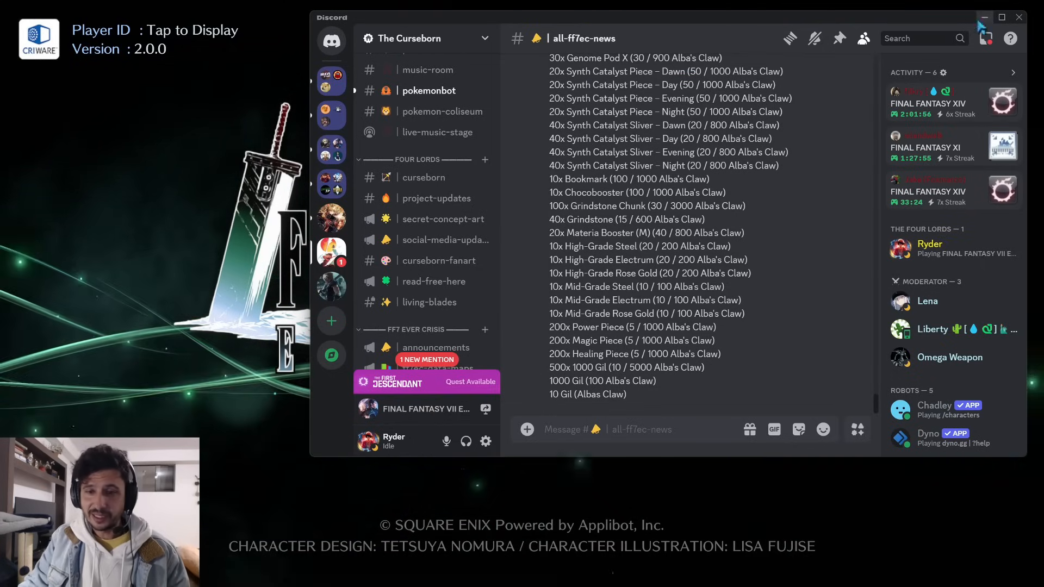
click(1021, 17)
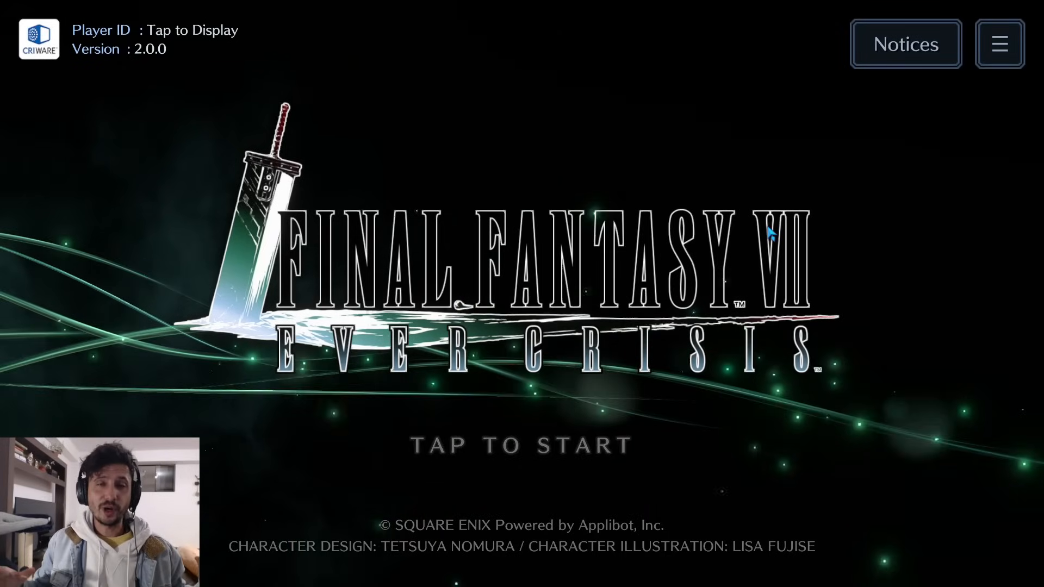